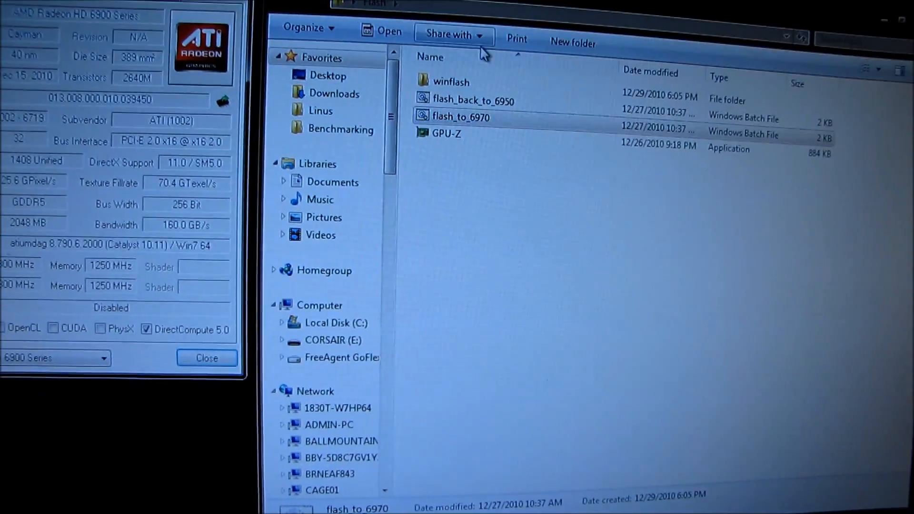
Launch flash_to_6970.bat from the flash folder to start the TechPowerUp HD 6950-to-6970 flashing tool
left_click(446, 133)
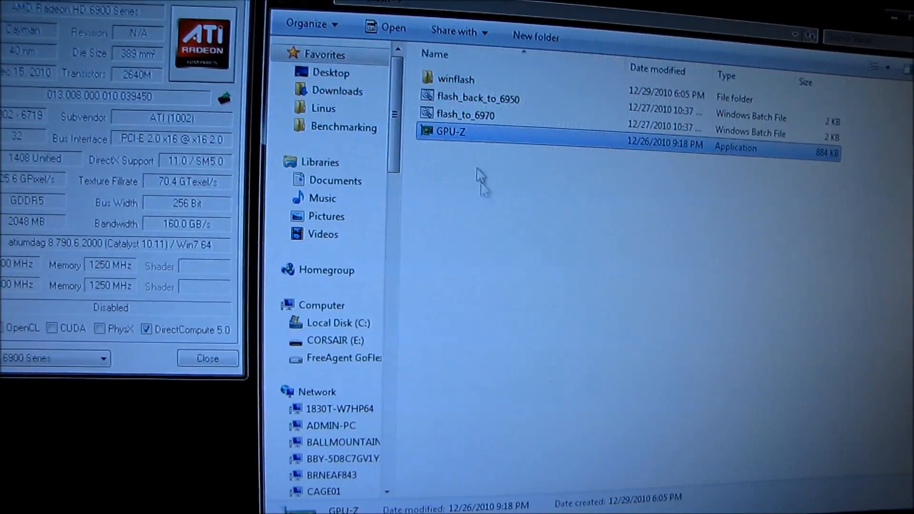
left_click(455, 79)
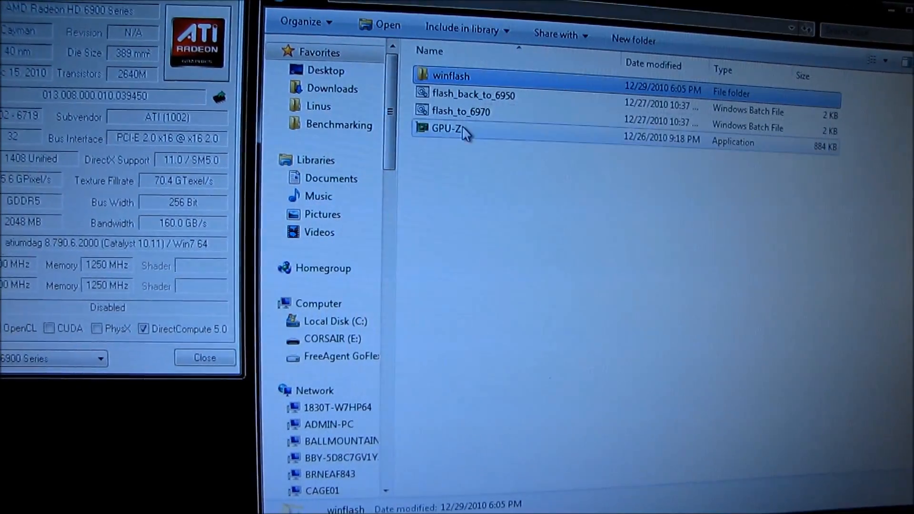
mouse_move(461, 131)
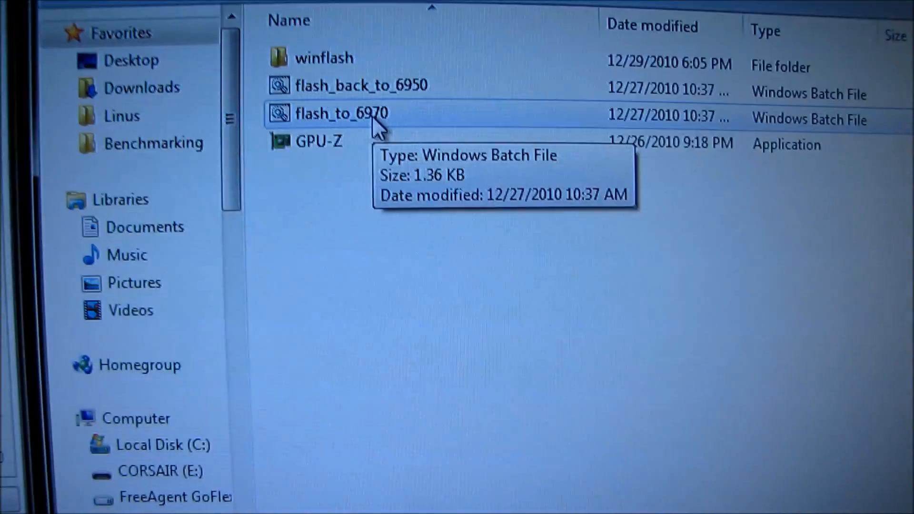
double_click(341, 113)
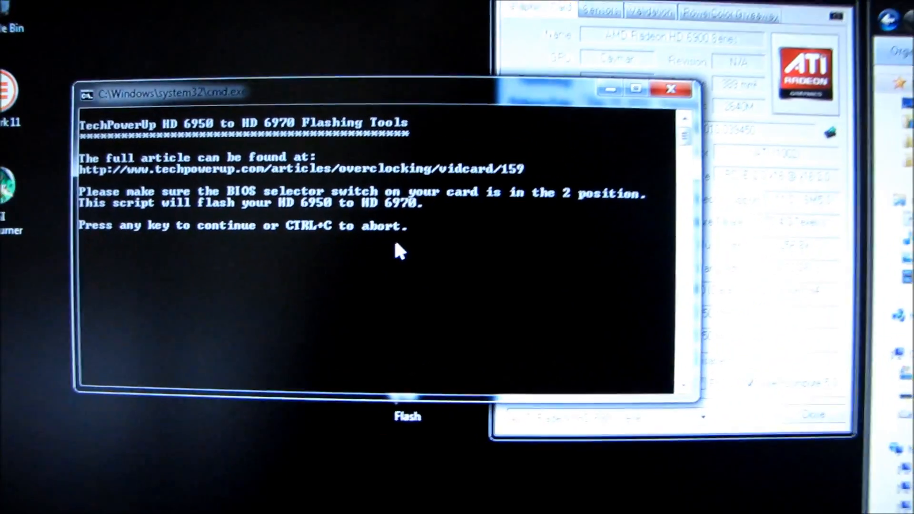